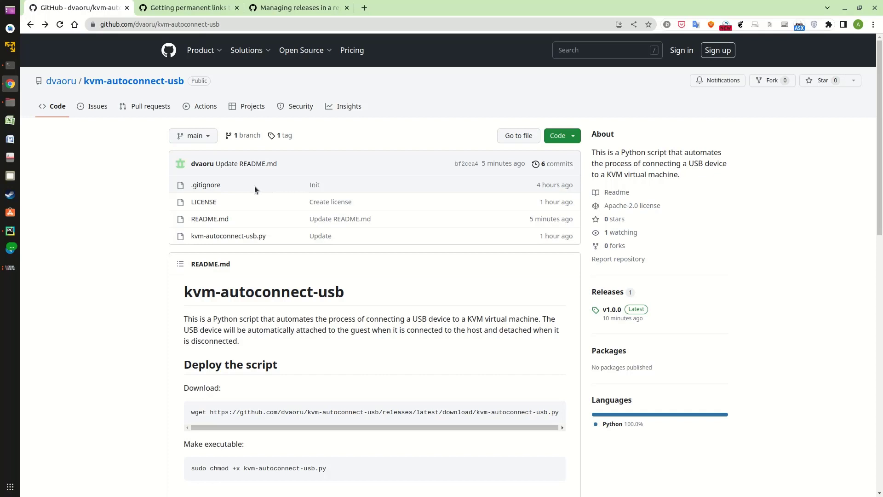
mouse_move(248, 194)
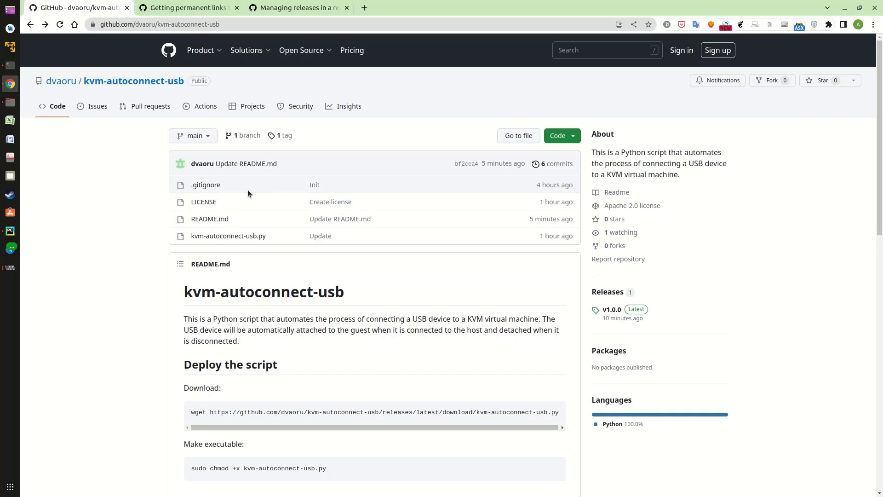
mouse_move(100, 177)
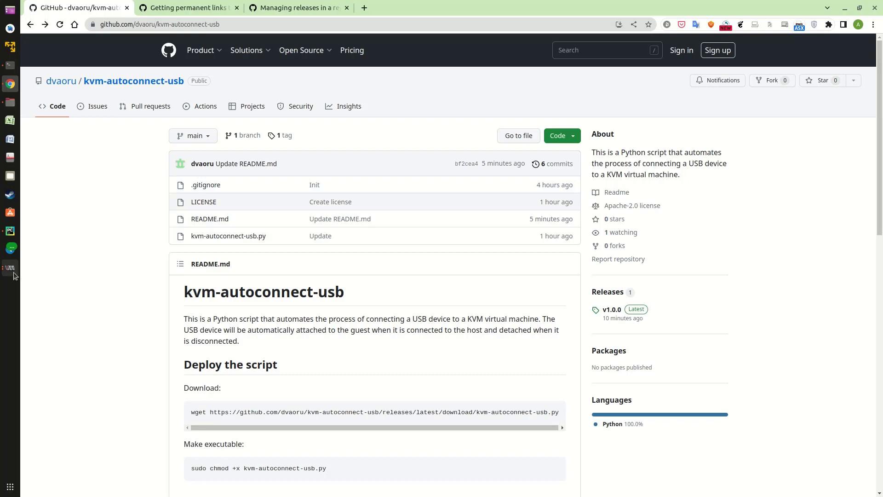
mouse_move(9, 268)
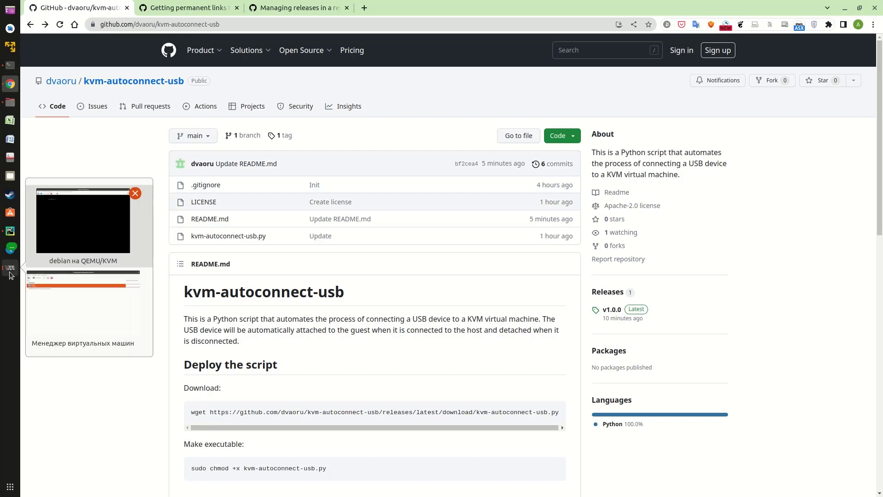
mouse_move(72, 245)
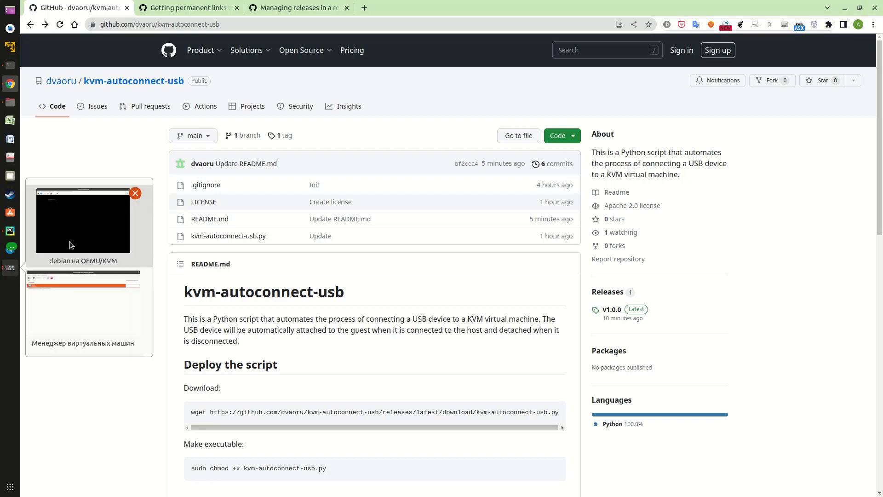
Step: Bring up the debian guest console and start a 'watch lsusb' command at its shell
click(83, 220)
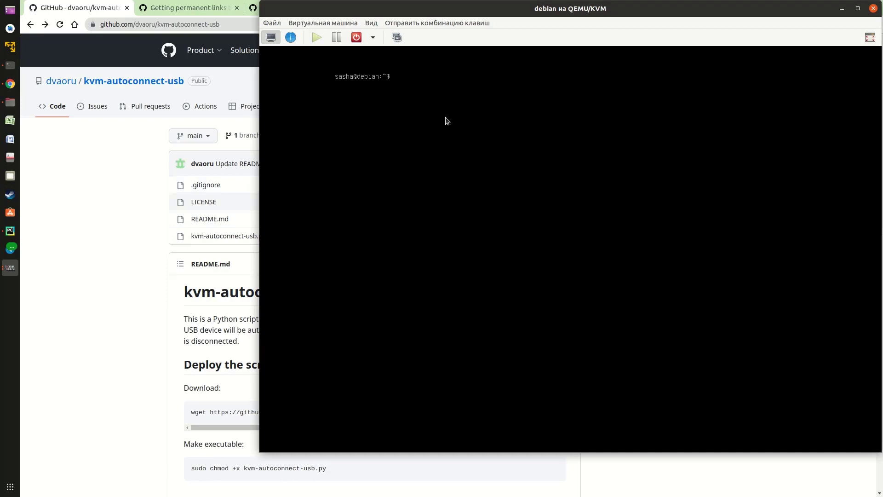
text(wa)
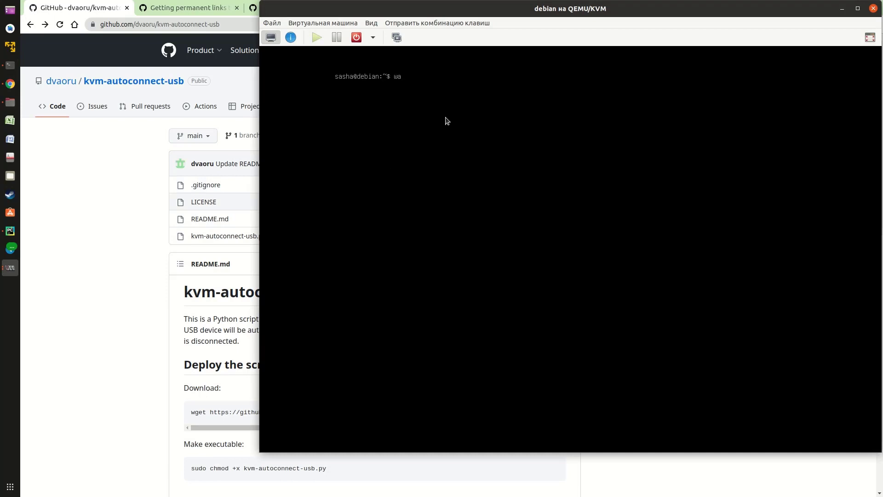
text(tch)
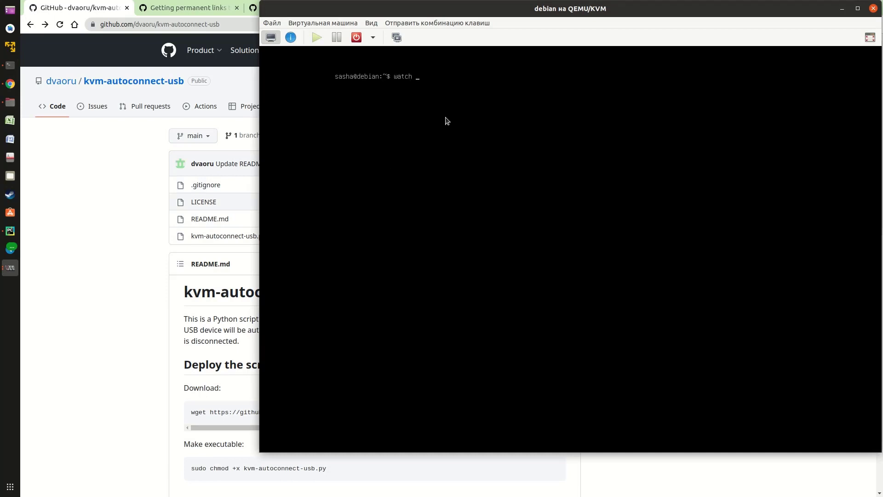
text(lsu)
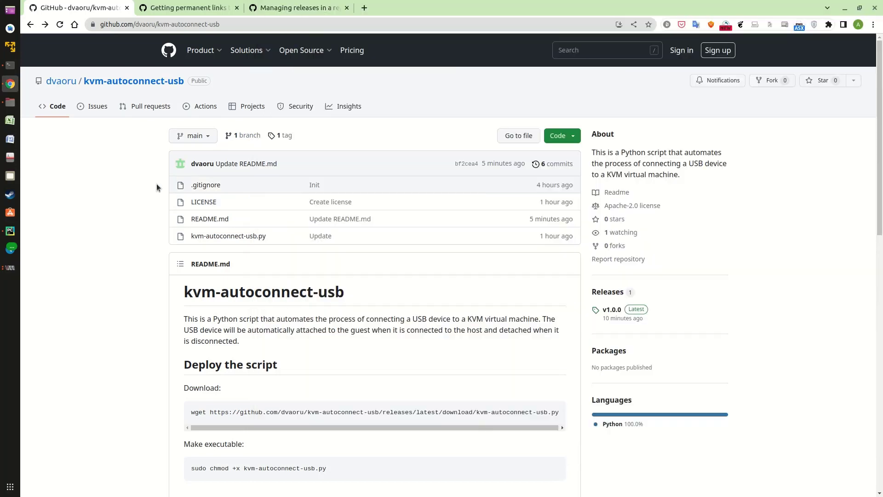
mouse_move(555, 412)
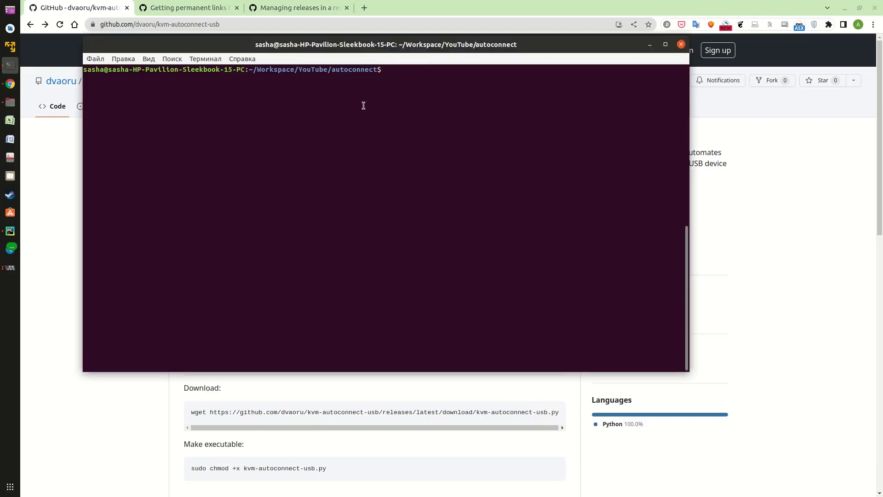
Step: Download kvm-autoconnect-usb.py with wget, chmod +x it, and run lsusb on the host
right_click(388, 69)
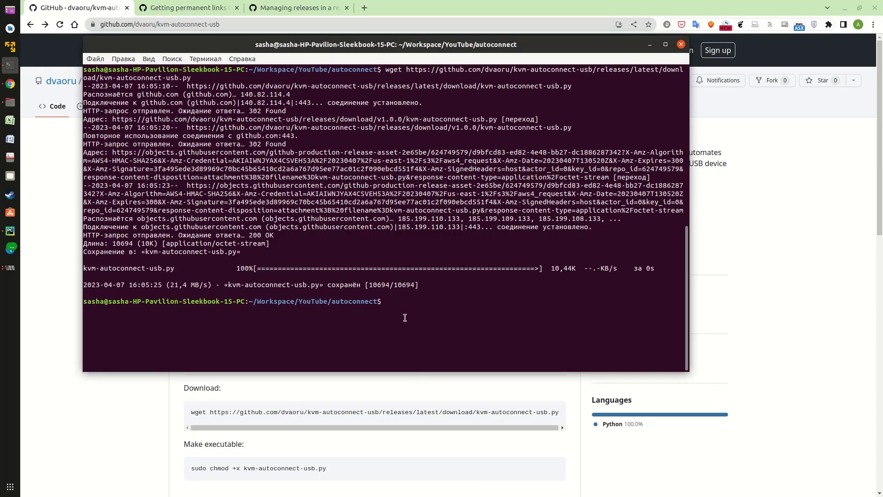
text(sudo chmod +x kvm-autoconnect-usb.py)
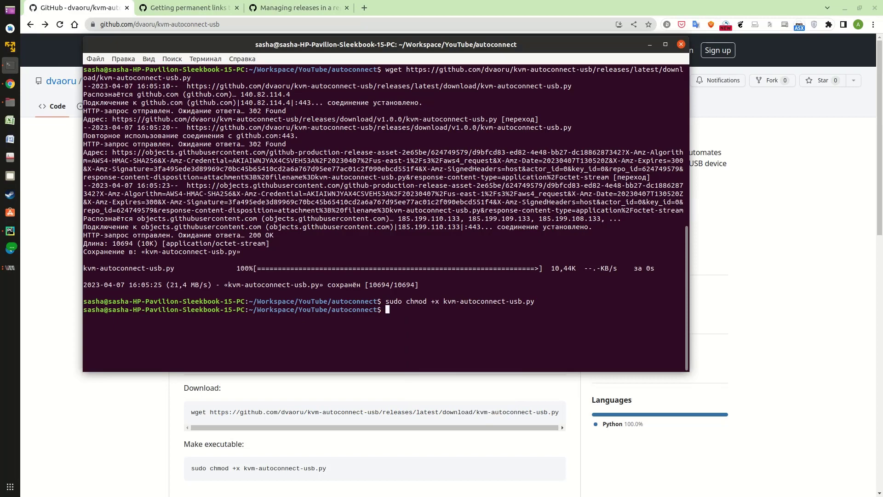
text(lsusb)
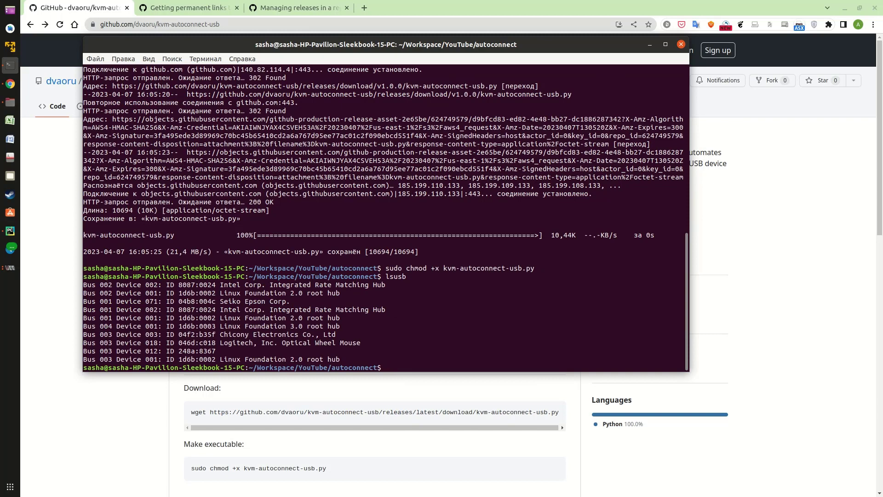
Step: Run 'virsh list --all' to confirm debian is running, then begin a sudo command
text(vi)
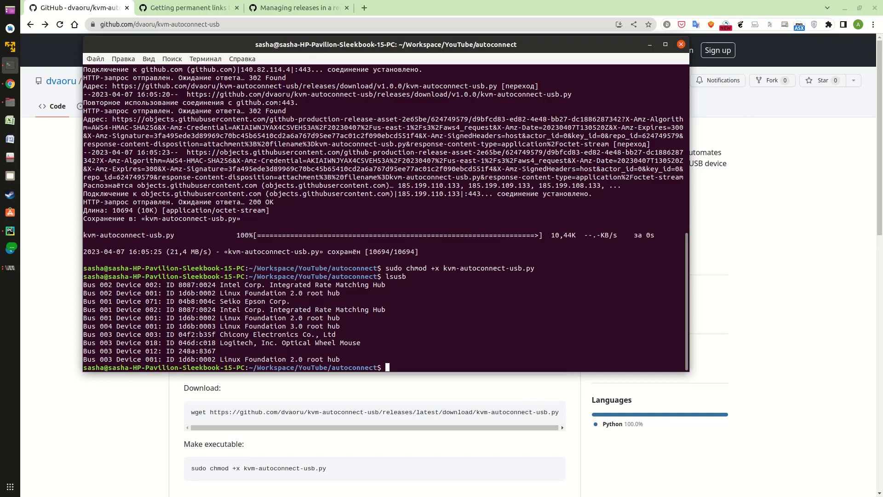
text(virsh)
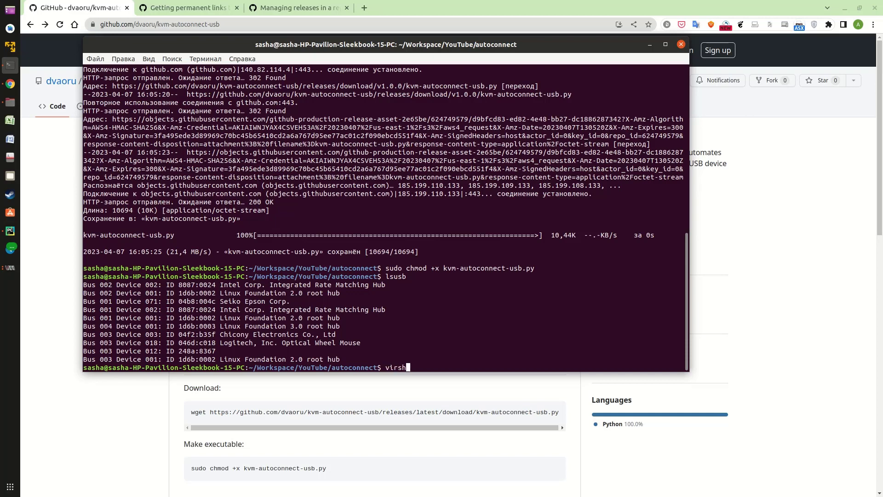
text(list --a)
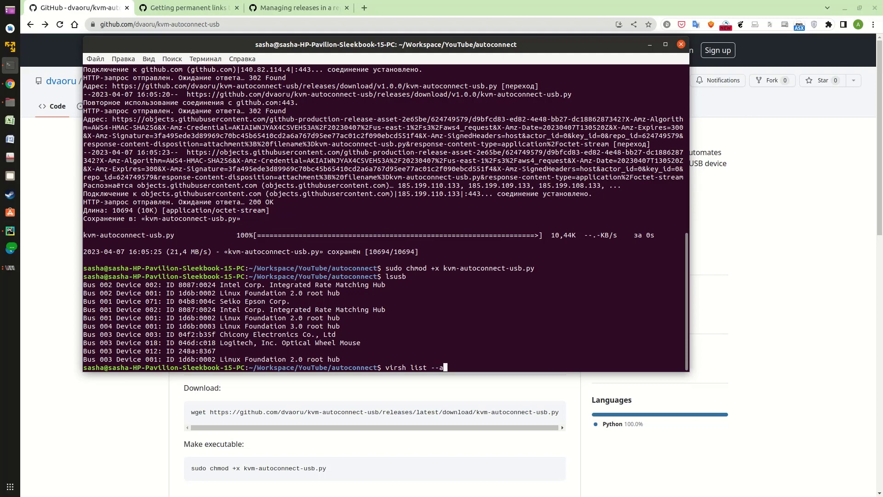
key(Return)
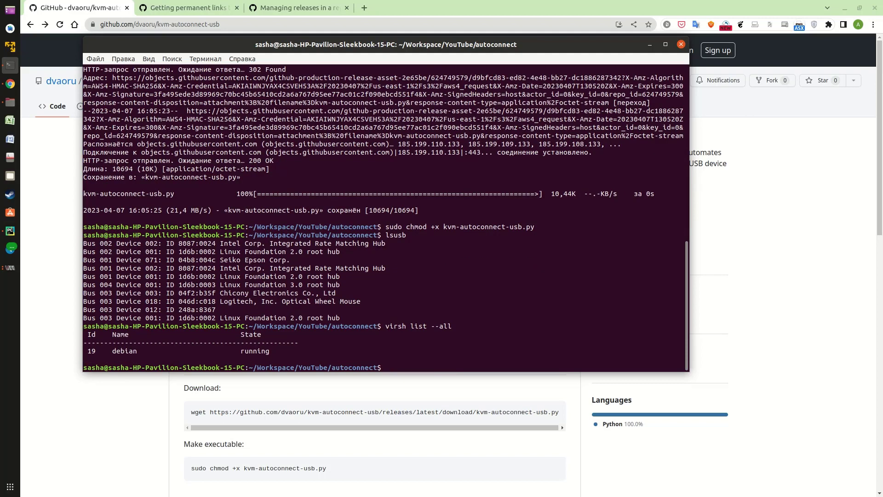
text(sudo)
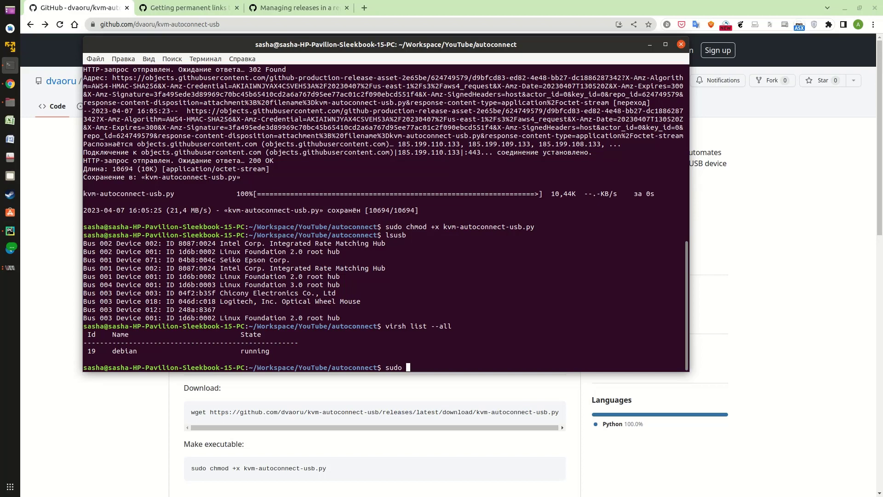
Step: Run 'sudo python kvm-autoconnect-usb.py start 04b8:004c debian' to attach the Epson printer
text(k)
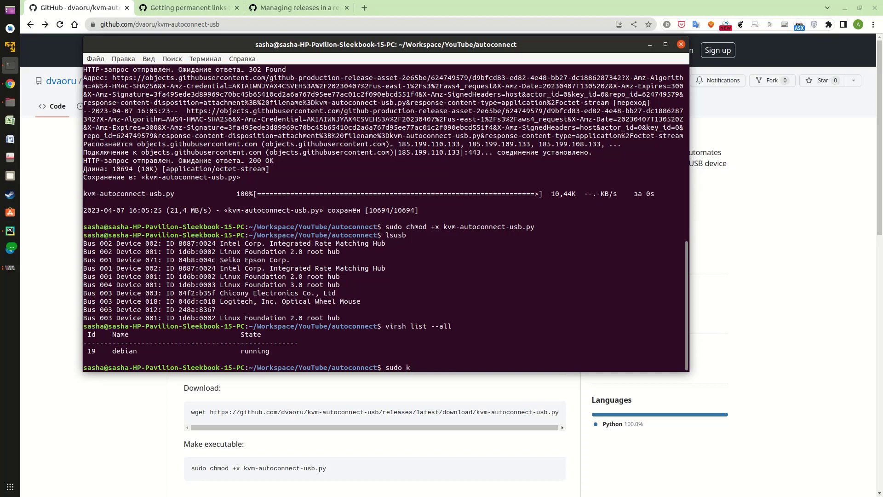
key(Backspace)
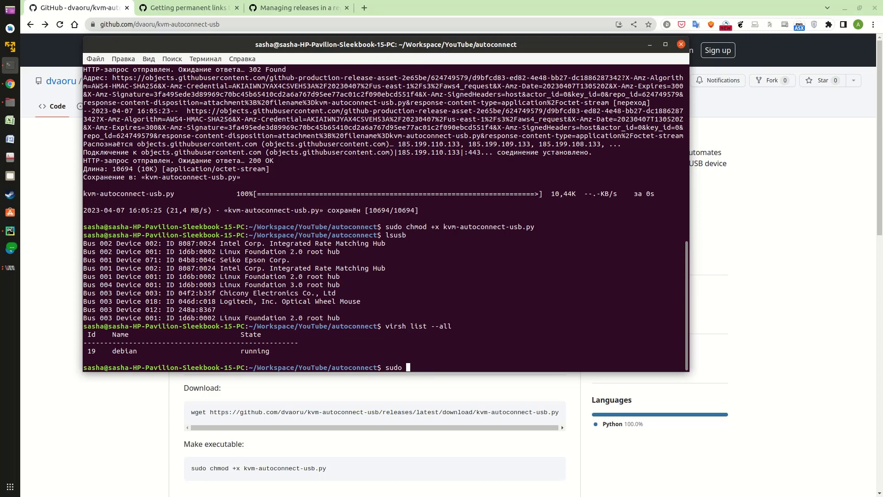
text(python kvm-autoconnect-usb.py)
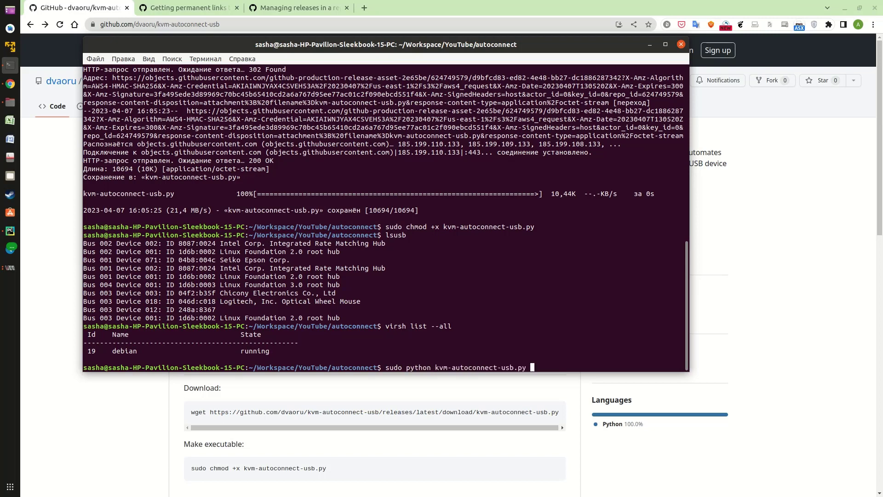
text(start)
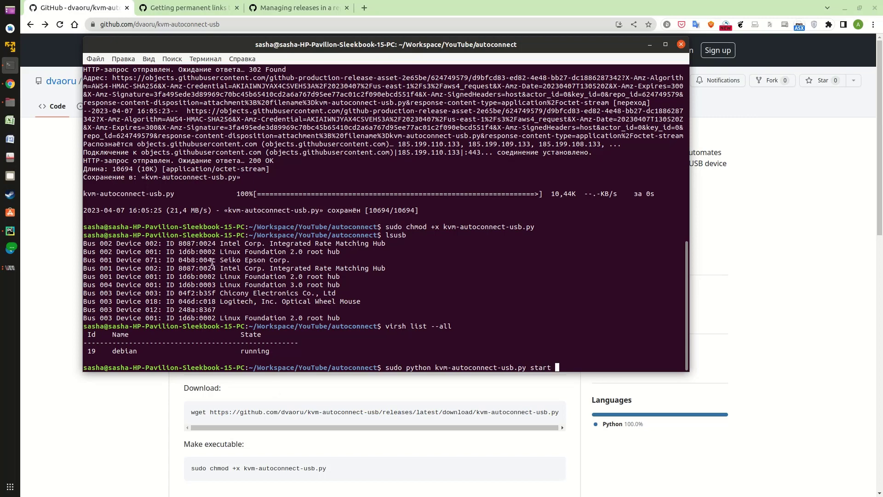
right_click(196, 260)
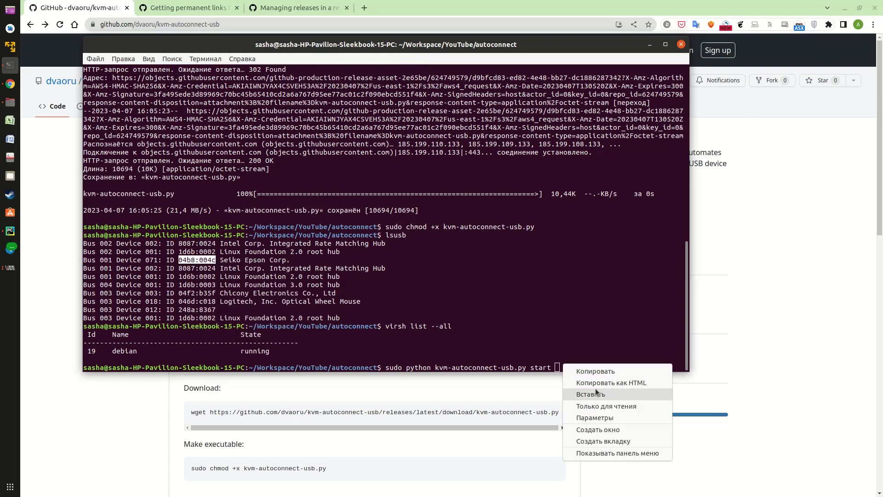
click(589, 394)
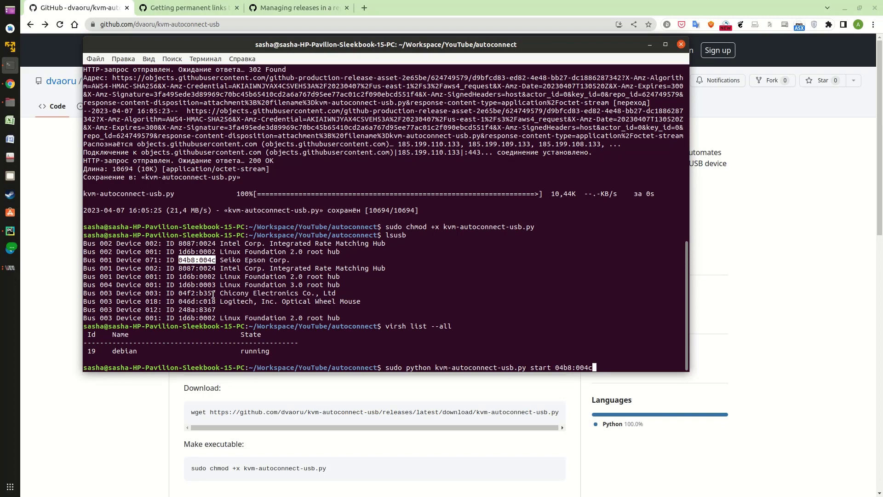
right_click(133, 355)
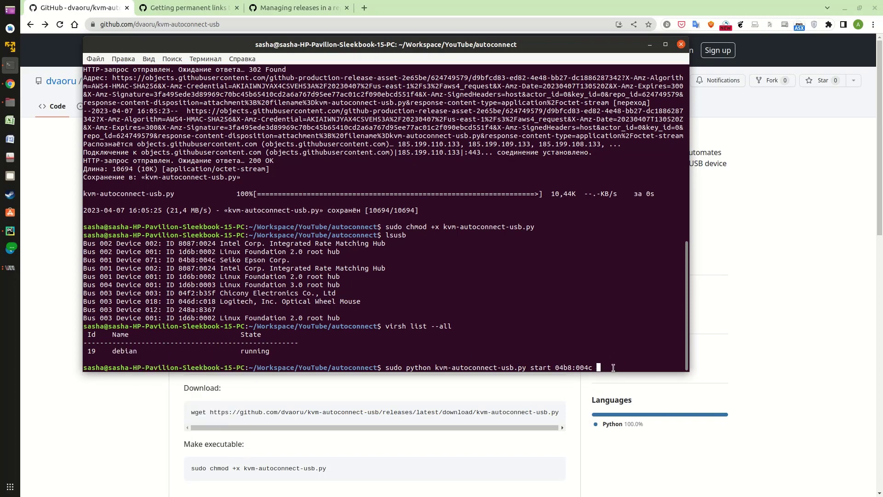
text(debian)
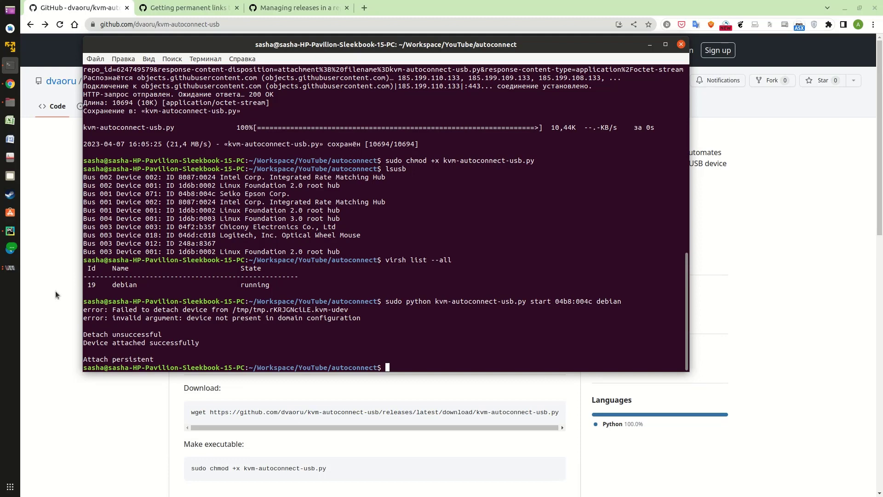
Step: Switch to the debian console to see the Epson L110 printer in its lsusb output
click(9, 268)
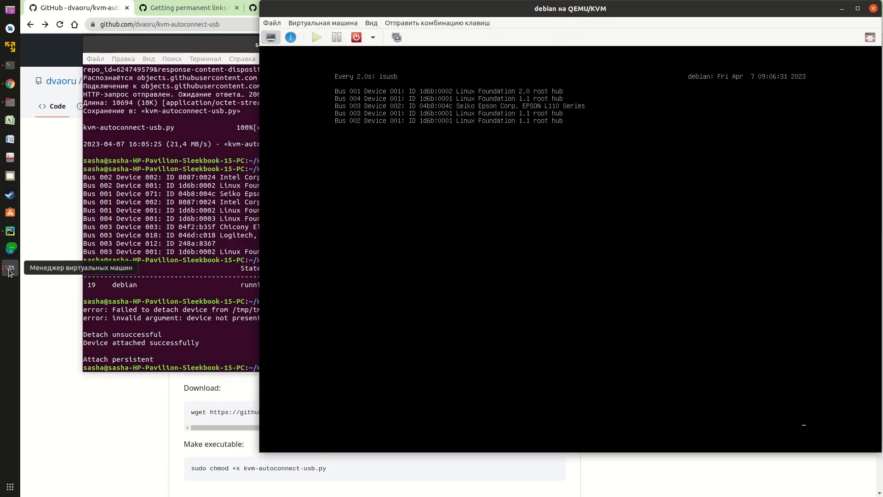
mouse_move(472, 114)
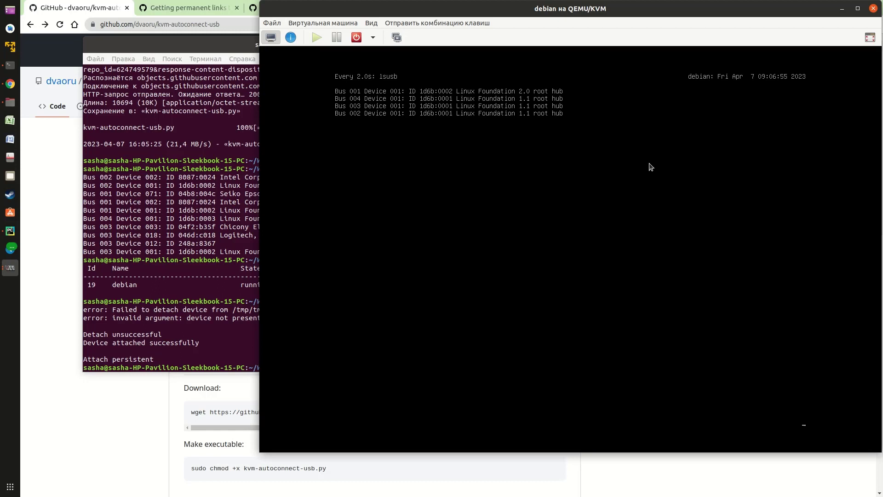
mouse_move(315, 274)
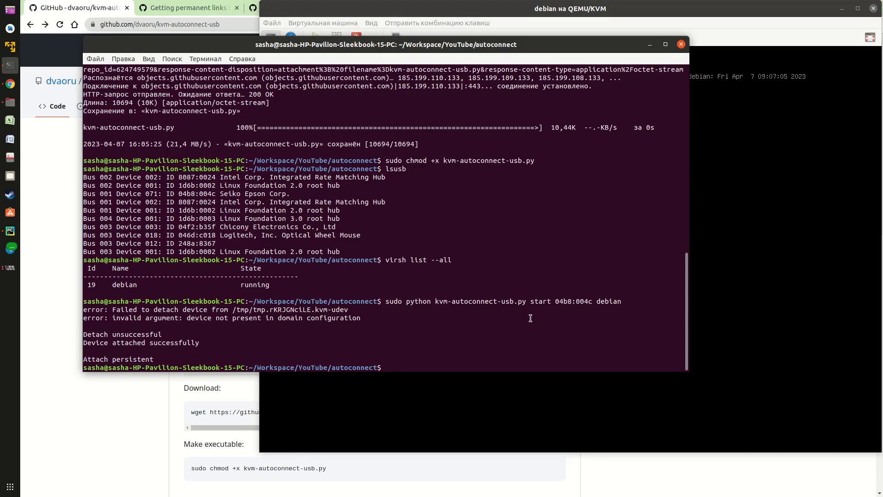
Step: Run 'sudo python kvm-autoconnect-usb.py list', then recall the start 04b8:004c debian command
text(sud)
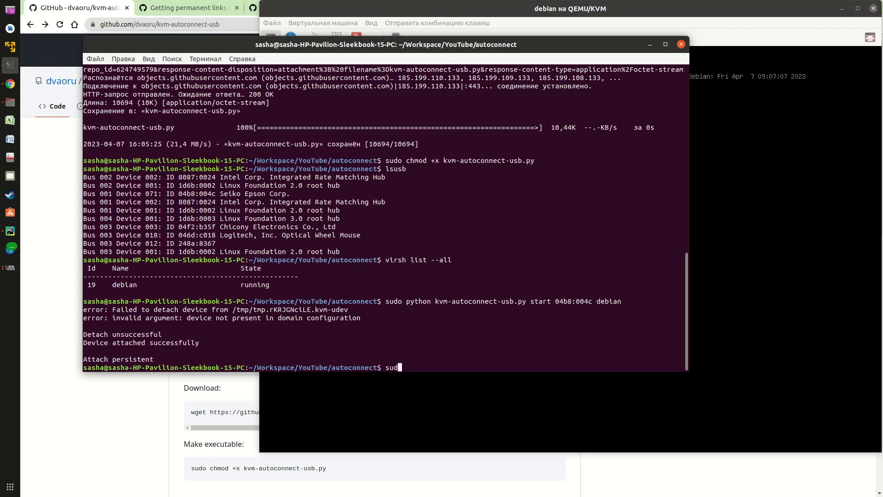
text(python)
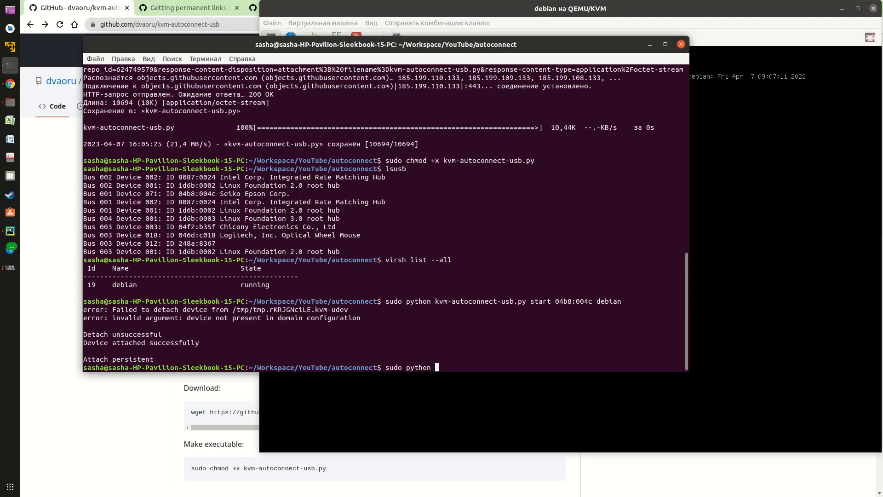
text(kvm-autoconnect-usb.py)
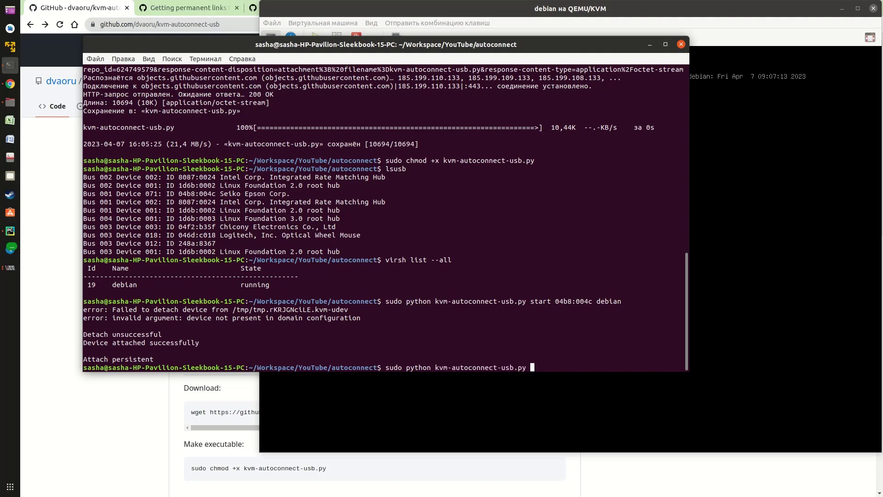
text(list)
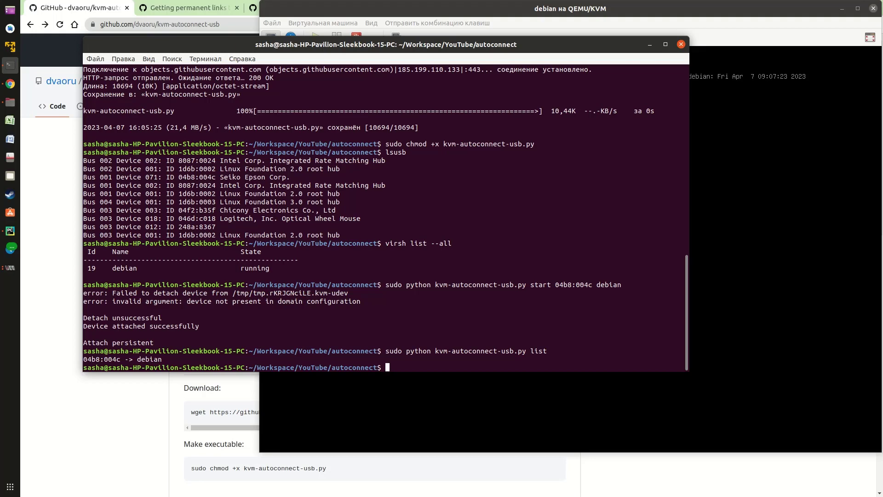
text(sudo python kvm-autoconnect-usb.py list)
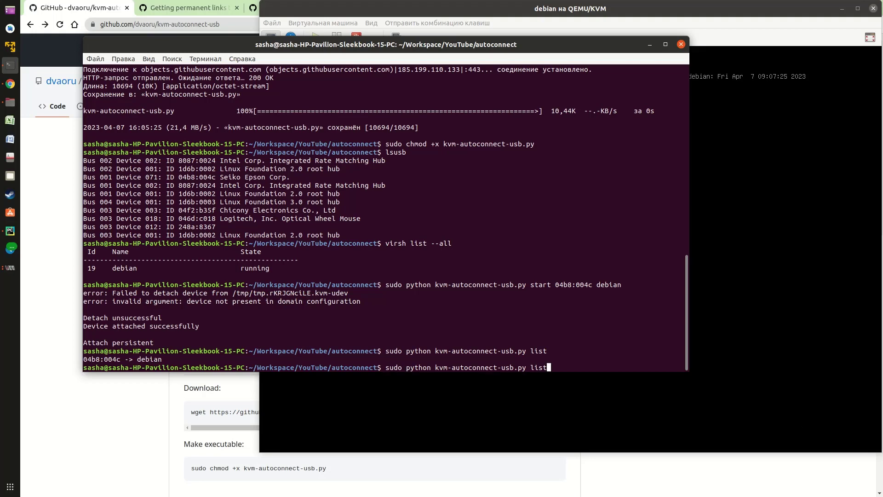
text(start 04b8:004c debian)
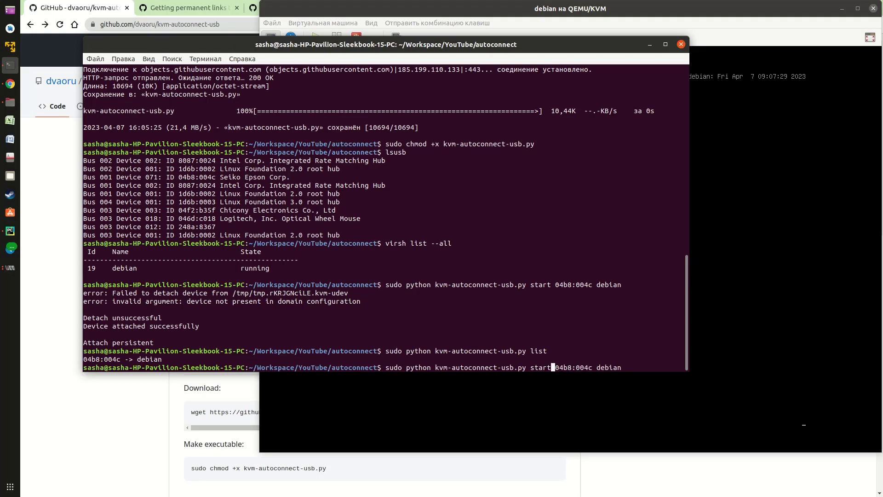
Step: Edit the recalled command into 'stop 04b8:004c debian' to detach the printer
key(BackSpace)
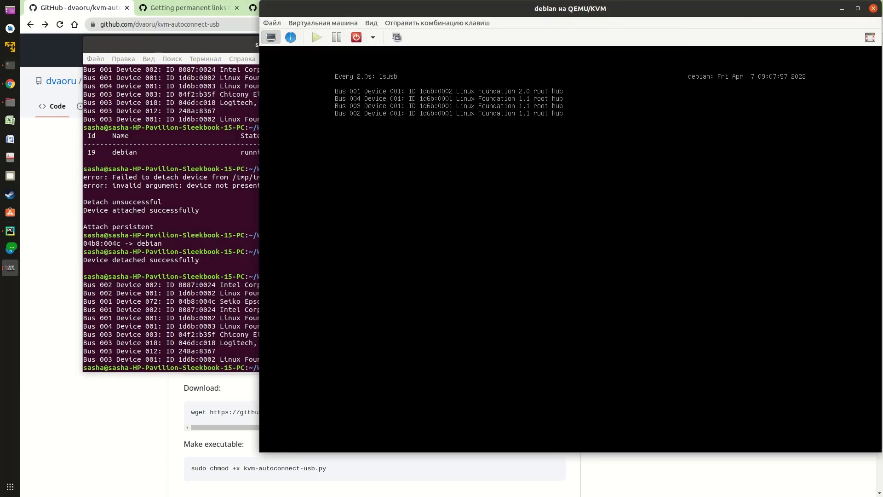
mouse_move(9, 268)
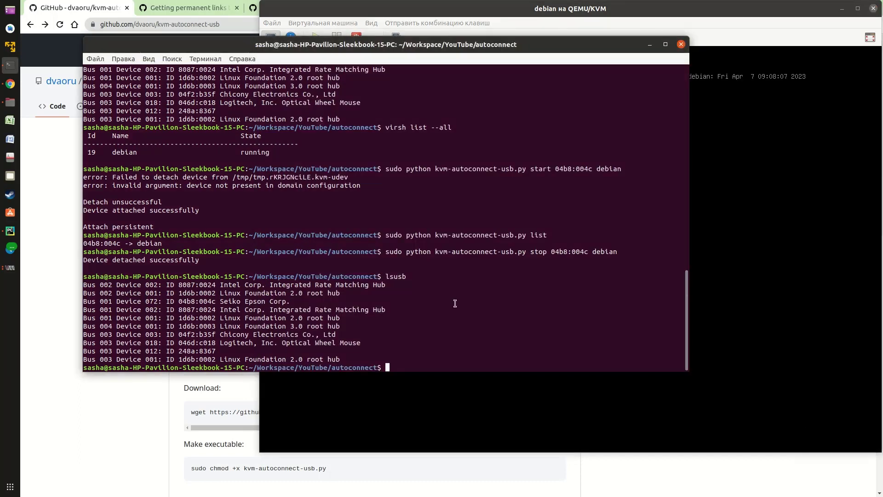
Step: Type 'sudo python kvm-autoconnect-usb.py clear' at the host prompt
text(s)
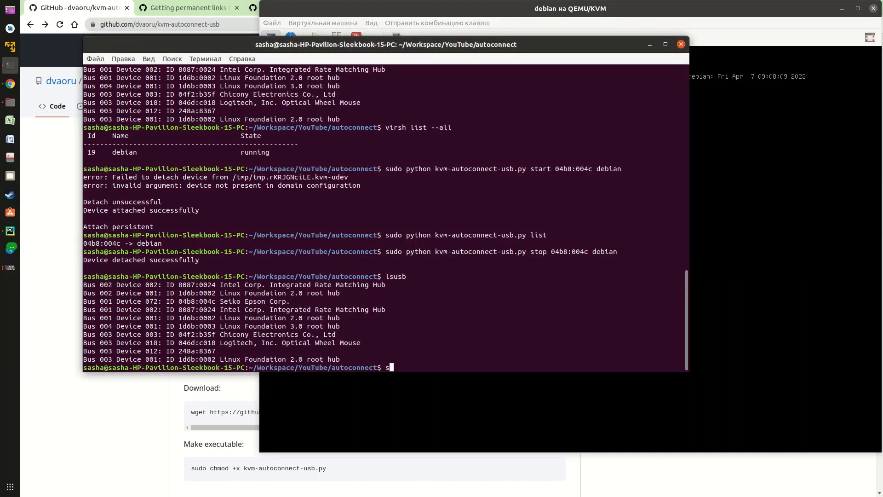
text(udo pyth)
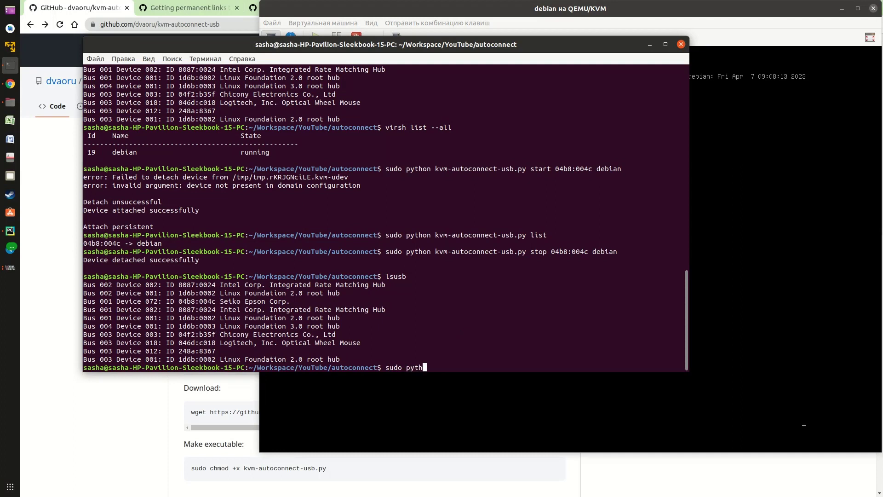
text(on)
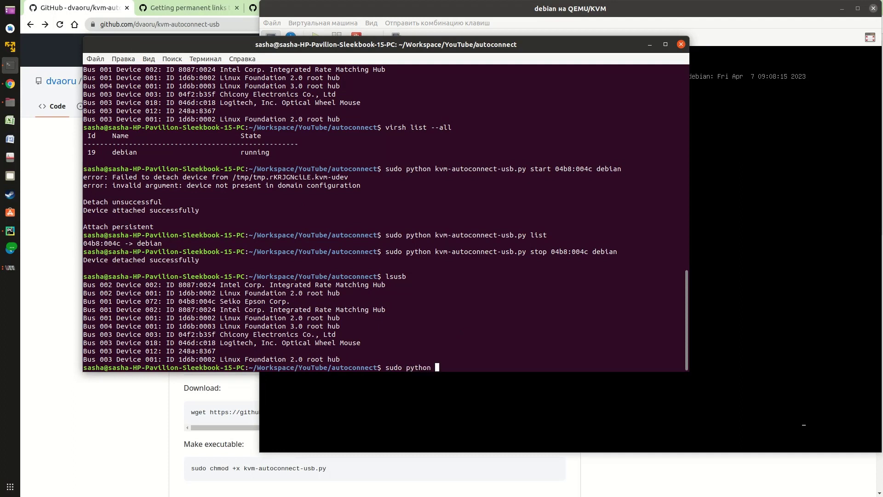
text(kvm-autoconnect-usb.py cl)
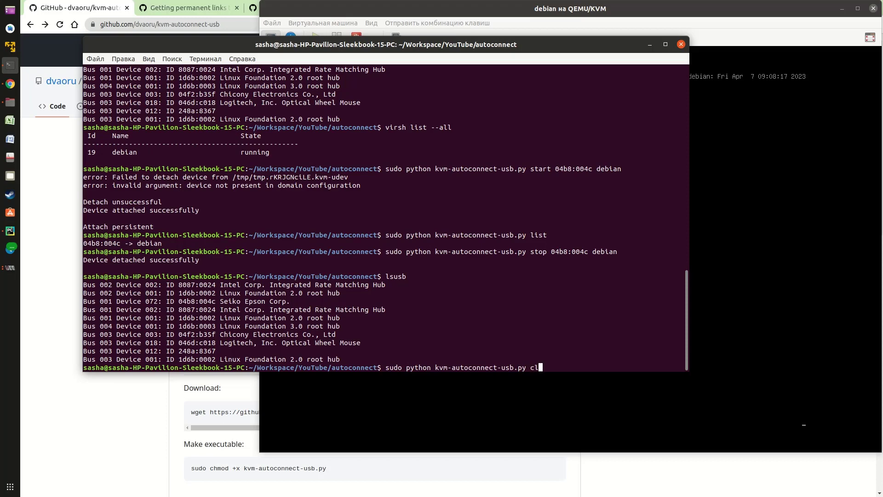
text(ear)
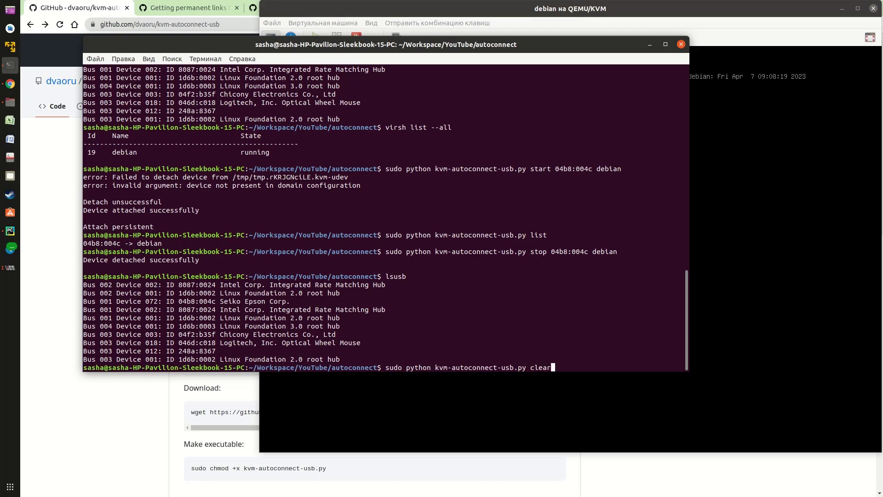